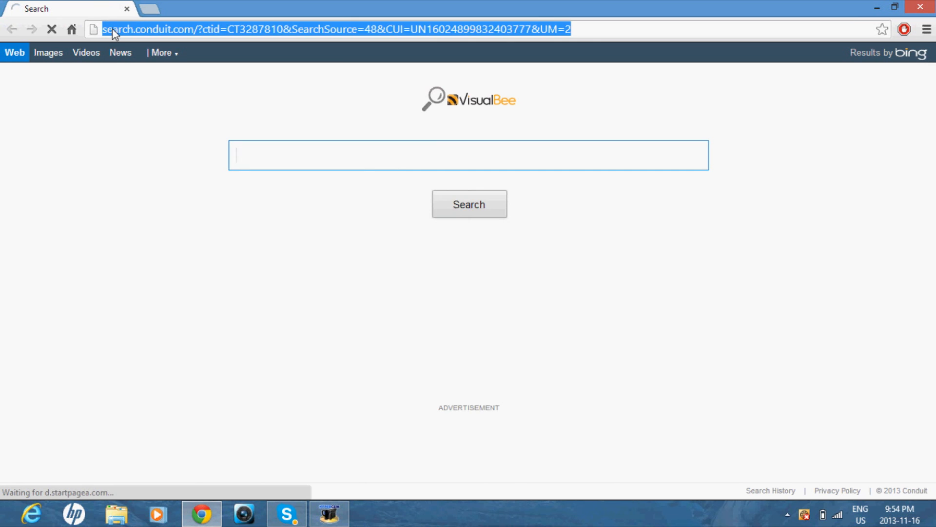
Search for lightshot.com and open the LightShot screenshot tool site from the Bing results
type("lightshot.com")
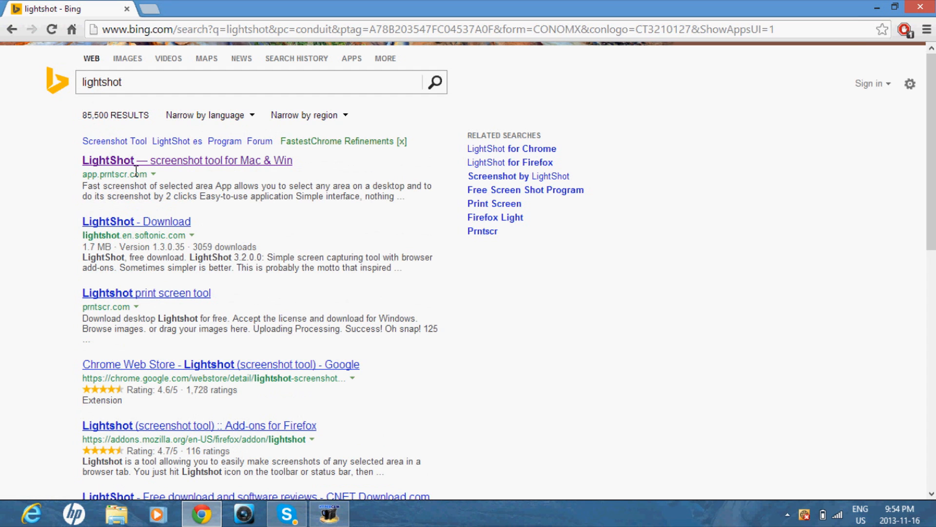
left_click(187, 160)
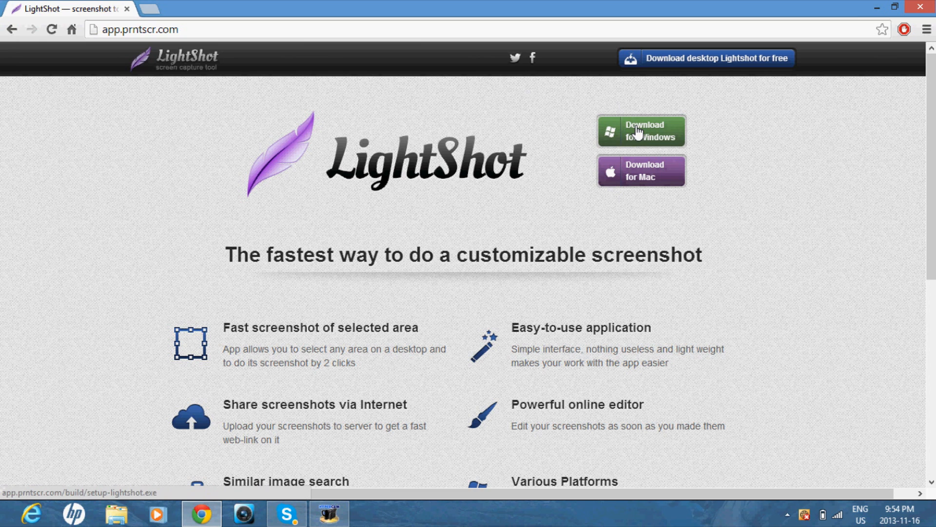
Accept the license, download the Windows LightShot installer, and launch setup-lightshot (1).exe
left_click(641, 131)
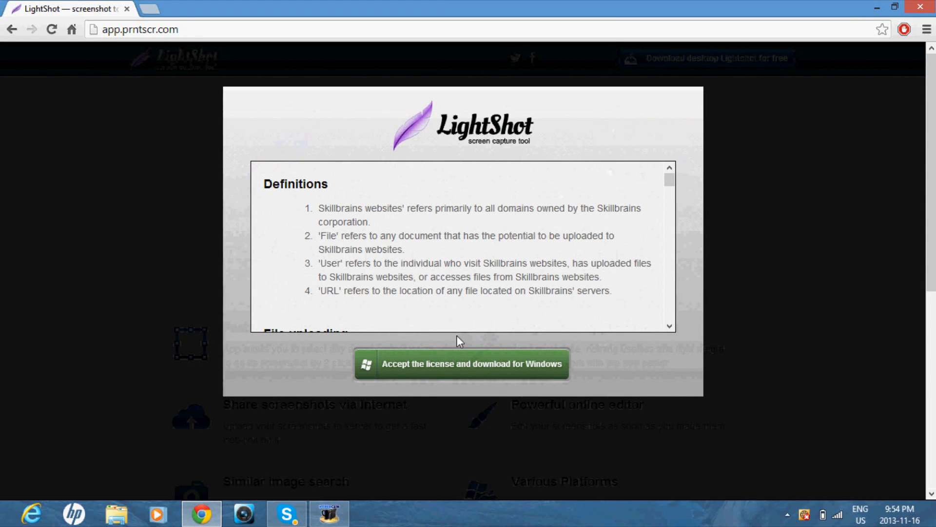
left_click(470, 364)
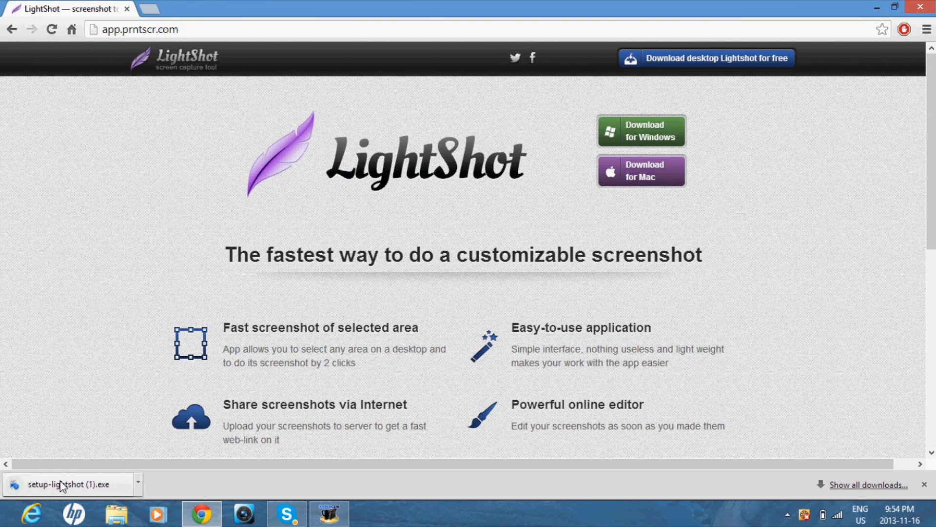
left_click(66, 483)
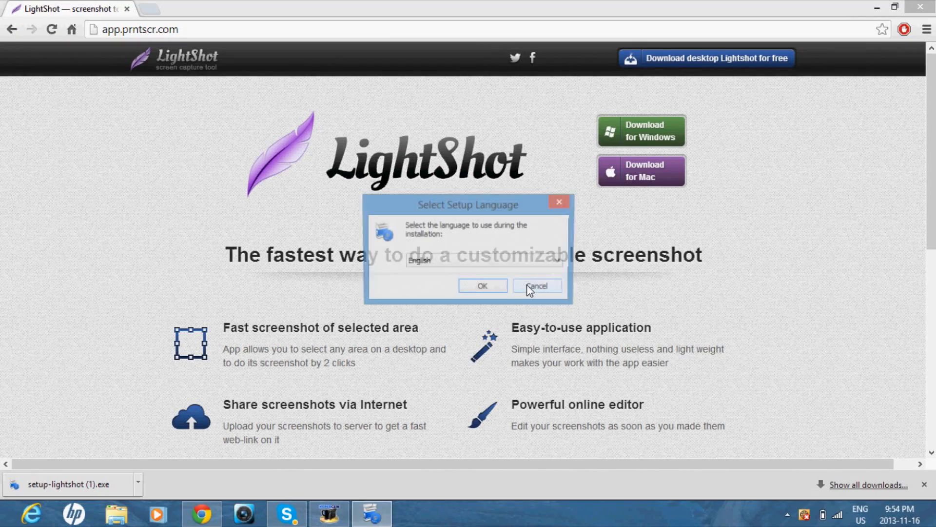
Install LightShot in English with the license agreement accepted, then finish the wizard
left_click(482, 285)
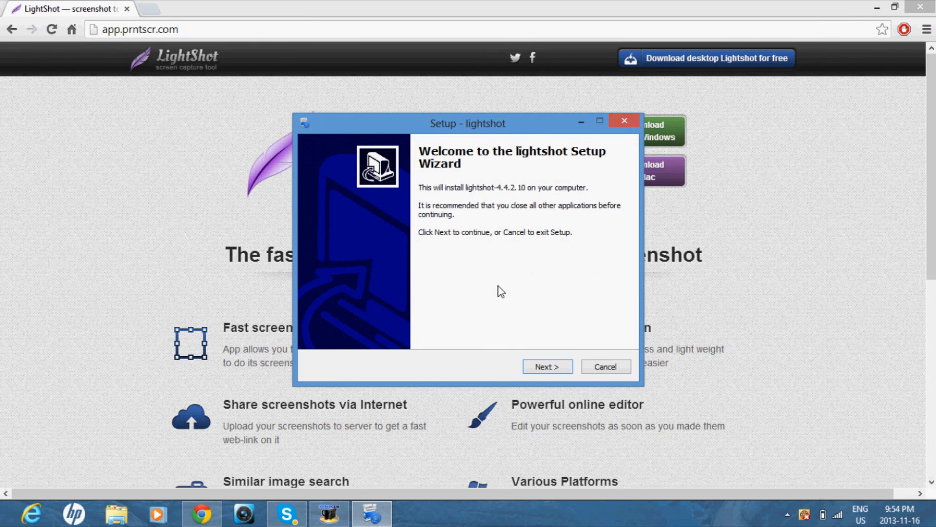
left_click(546, 366)
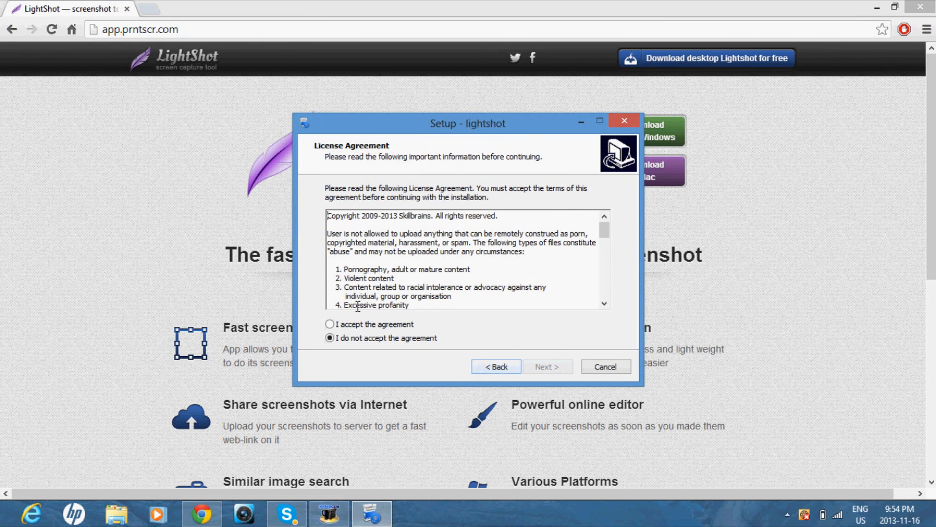
left_click(330, 324)
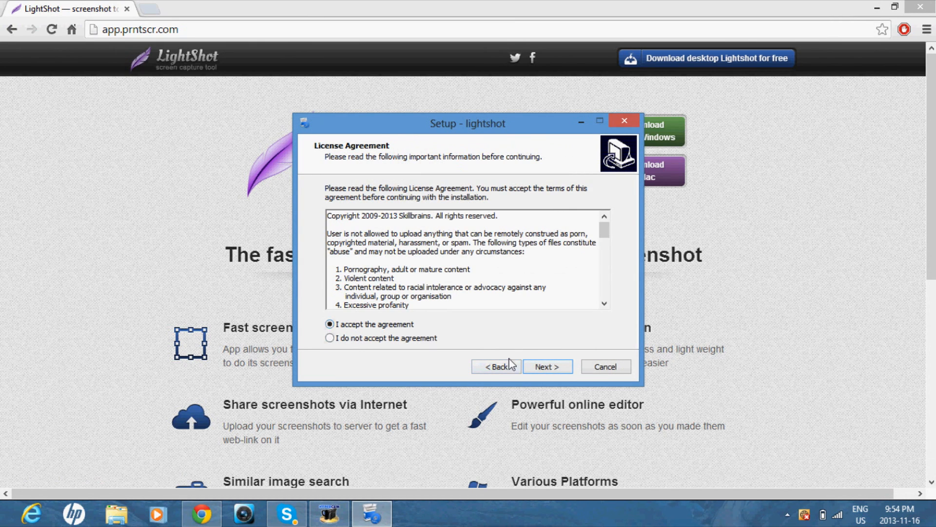
left_click(546, 366)
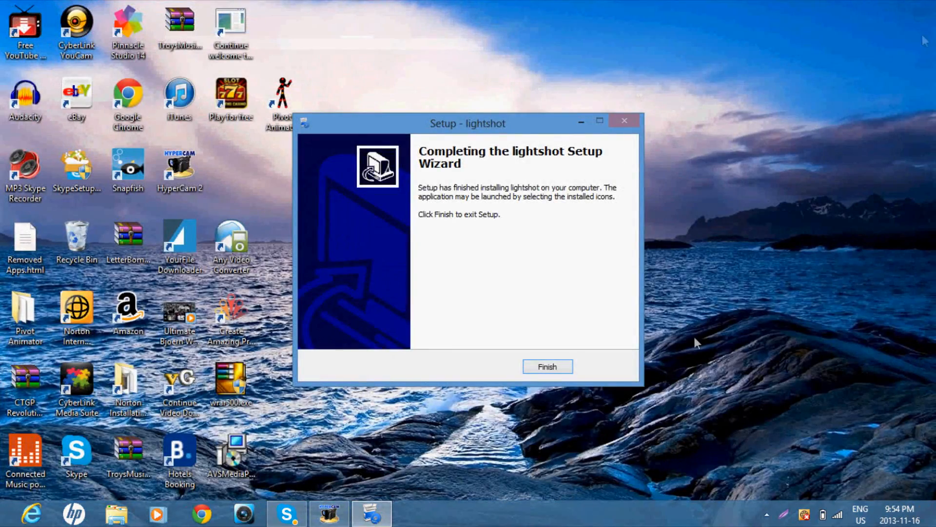
left_click(546, 367)
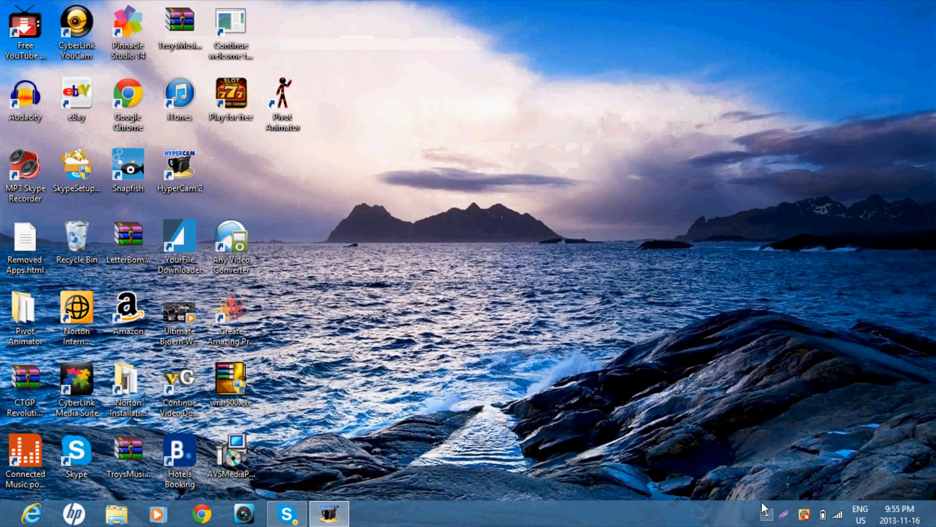
mouse_move(783, 520)
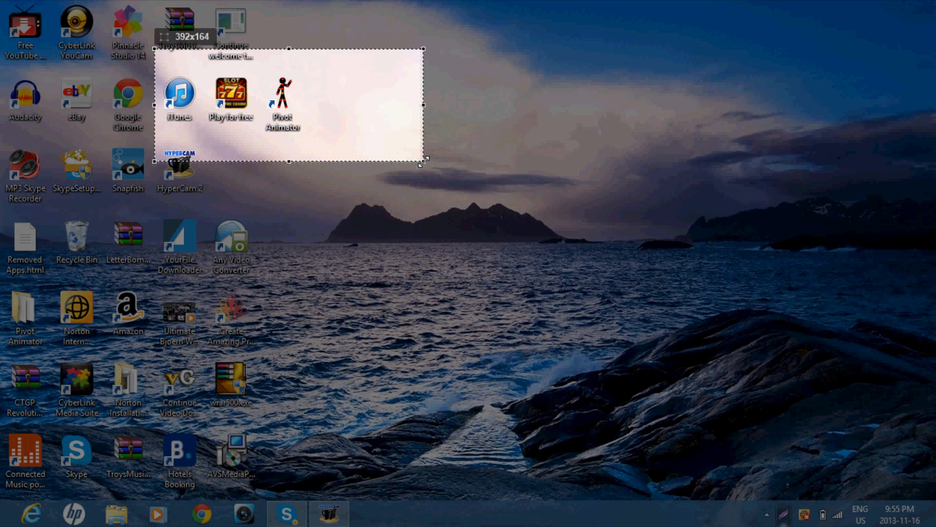
Capture a desktop region over the icons and mountains, upload it, and copy its prntscr.com link
left_click_drag(421, 160, 526, 269)
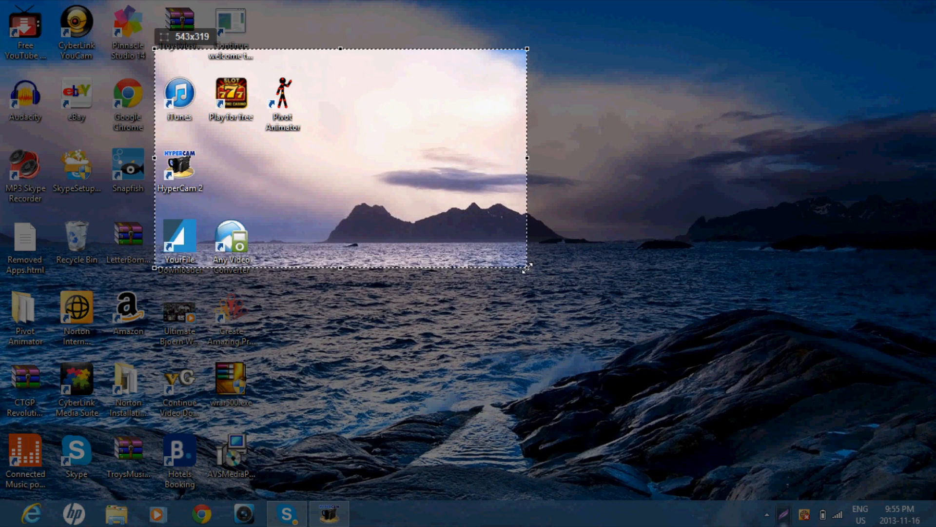
left_click_drag(528, 268, 519, 244)
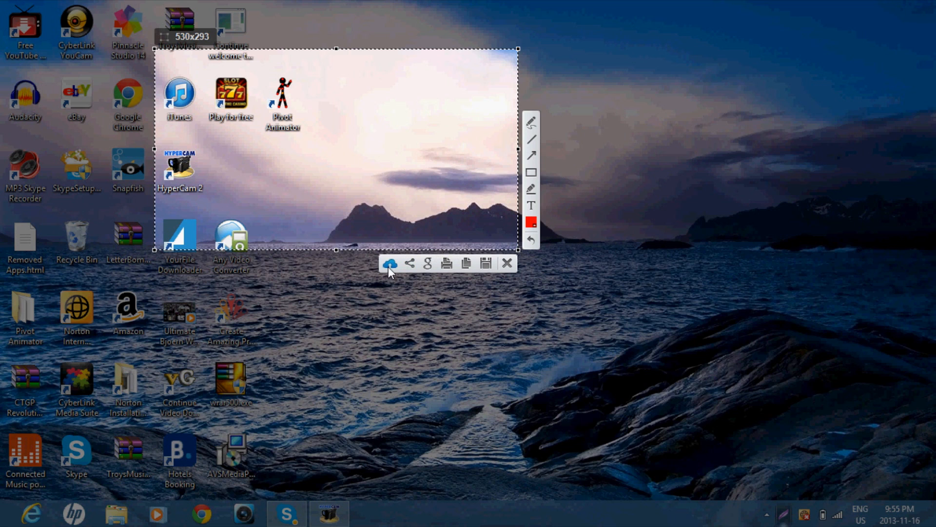
mouse_move(390, 263)
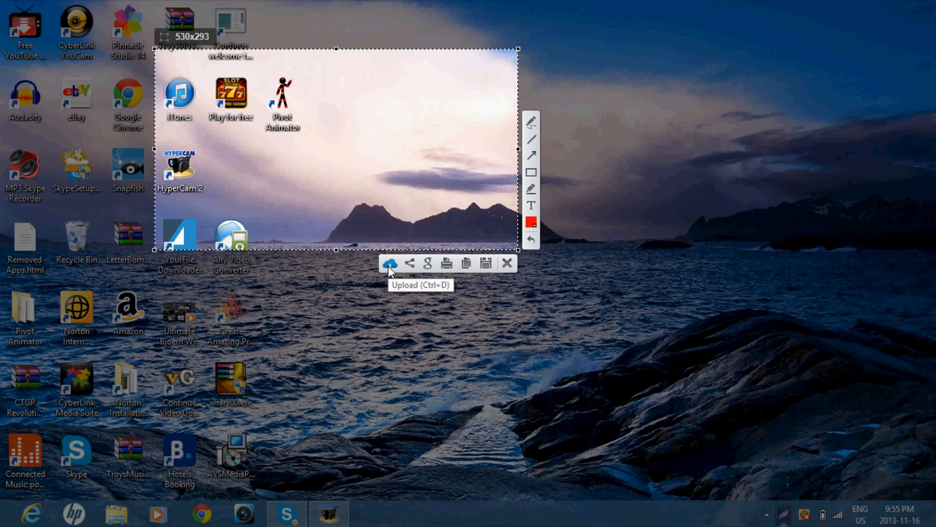
left_click(390, 264)
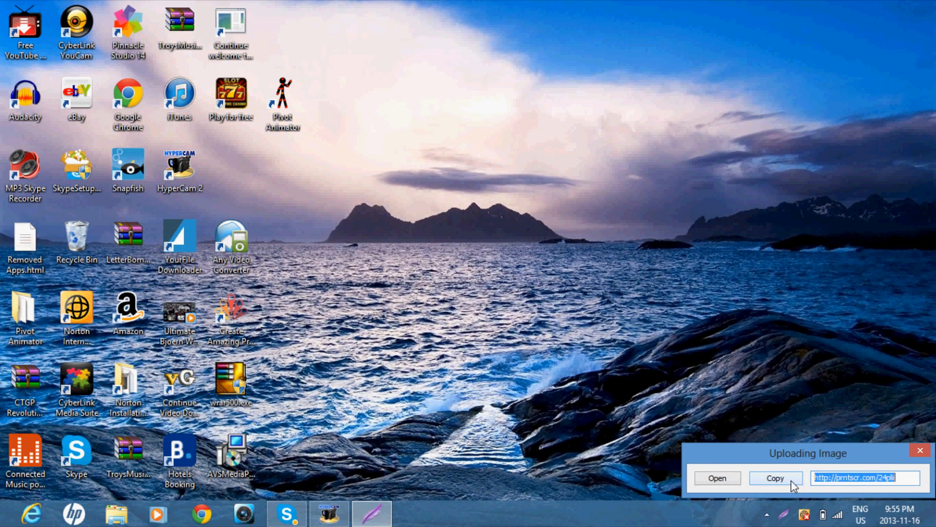
left_click(920, 449)
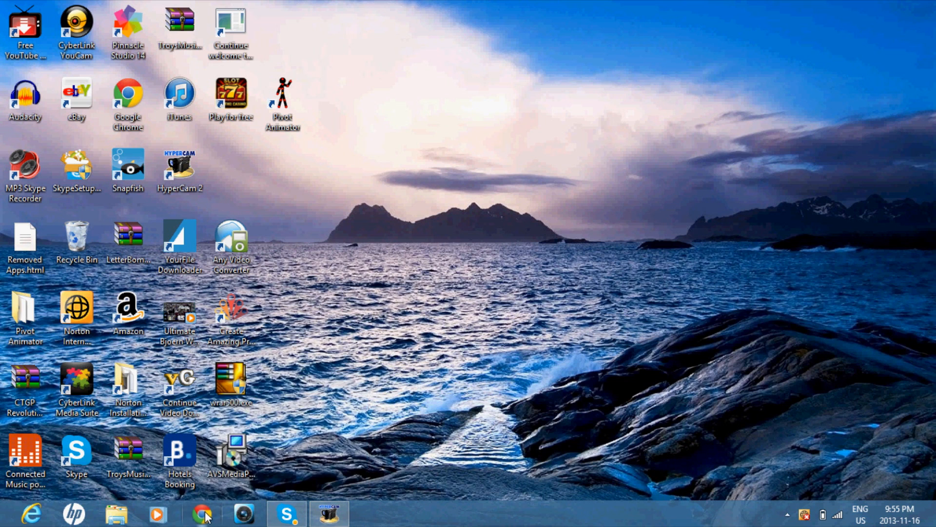
Open the pasted prntscr.com link in Chrome and save the screenshot image as 'vdsvd'
left_click(202, 514)
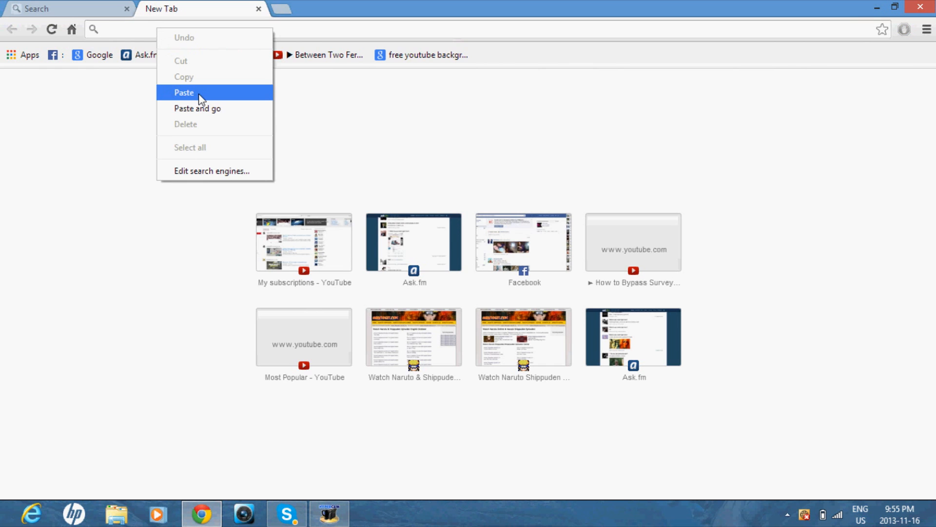
left_click(197, 108)
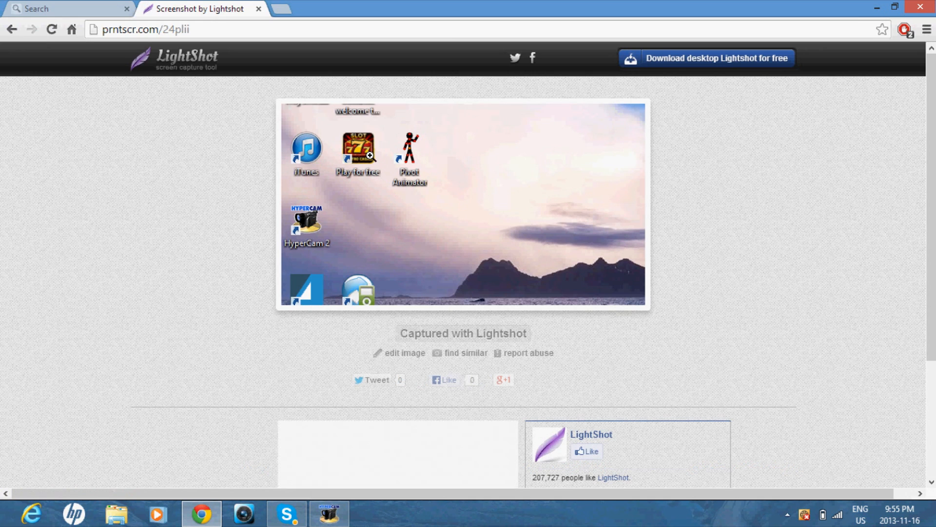
right_click(371, 161)
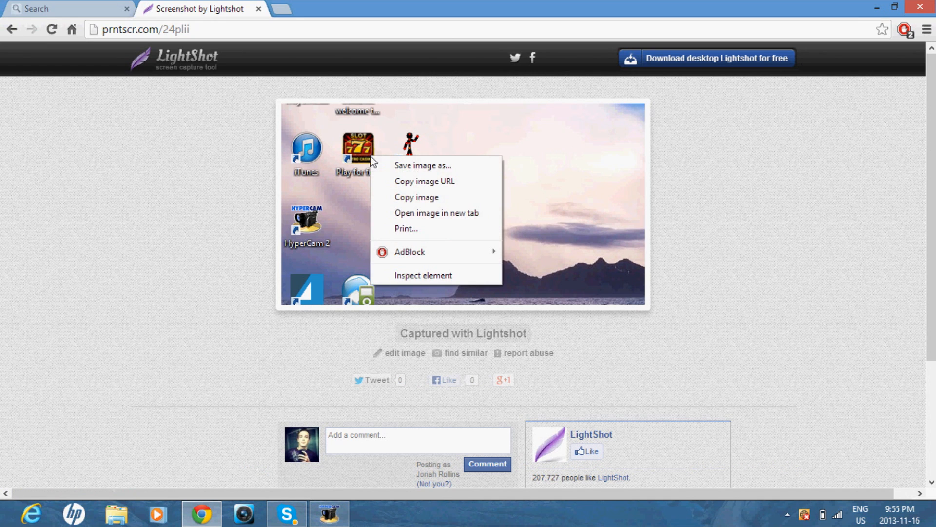
left_click(423, 165)
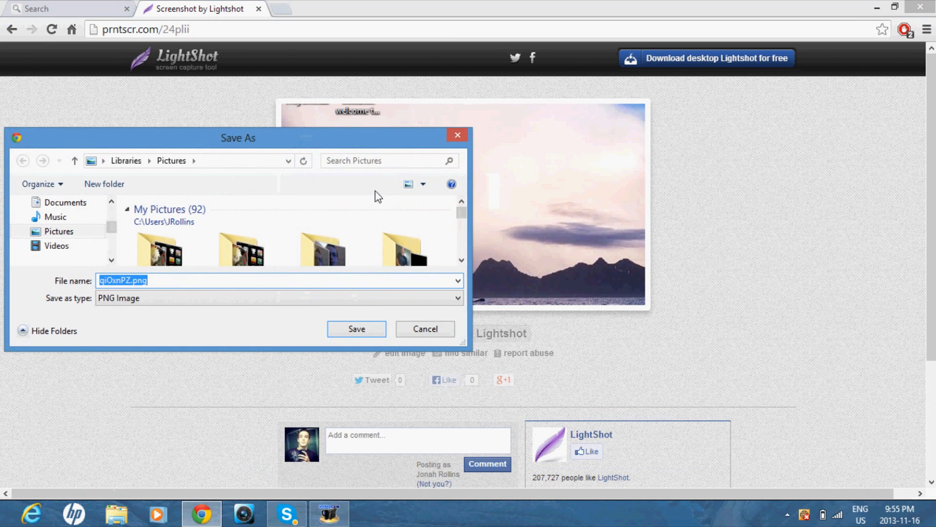
type("vdsvd")
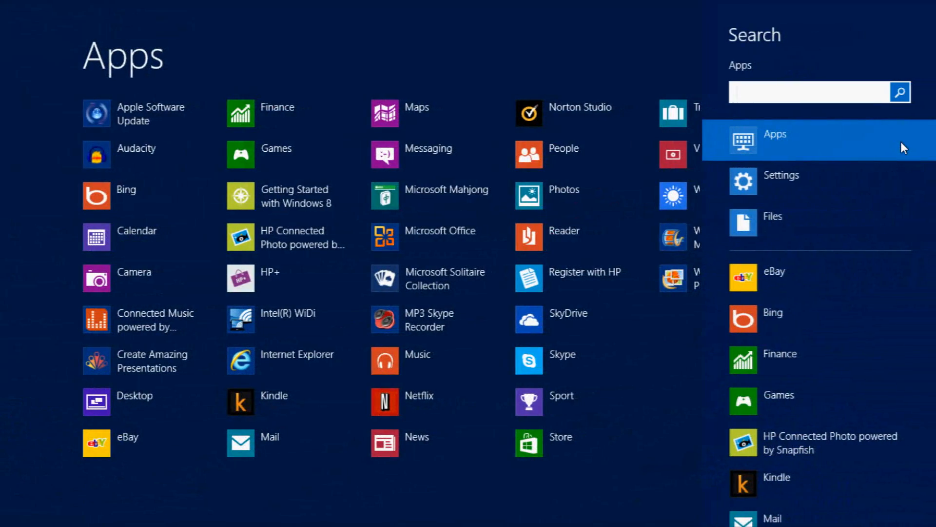
Search the apps for 'sn' and launch Snipping Tool
type("snipping")
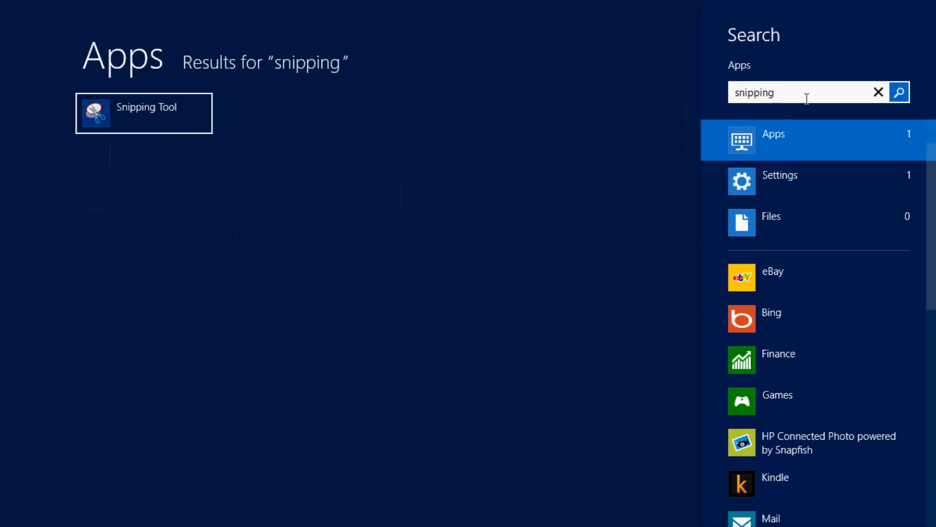
left_click(144, 113)
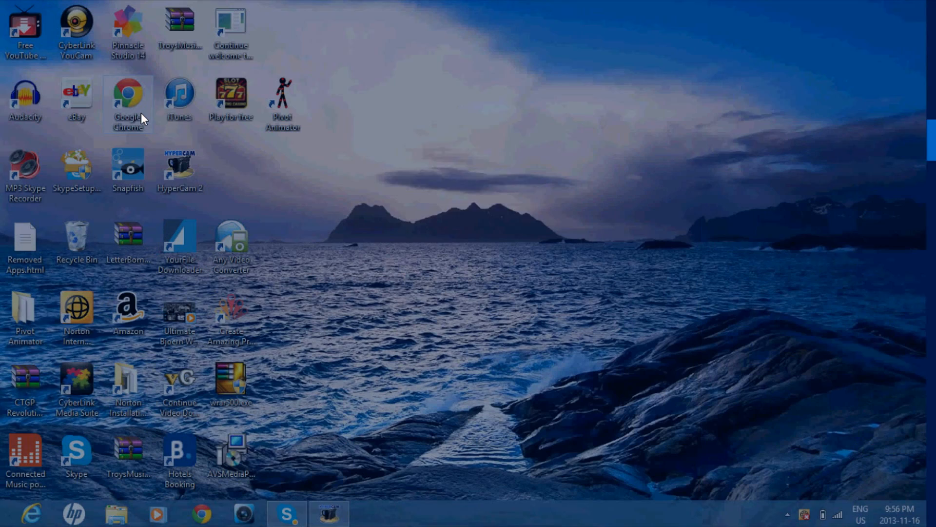
Take a Rectangular Snip of the desktop area containing the block of app icons
left_click(372, 513)
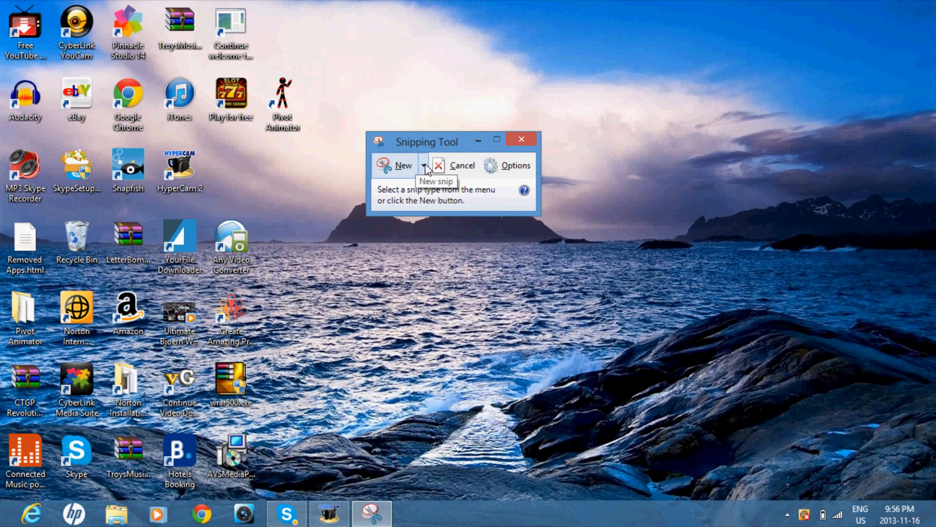
left_click(424, 165)
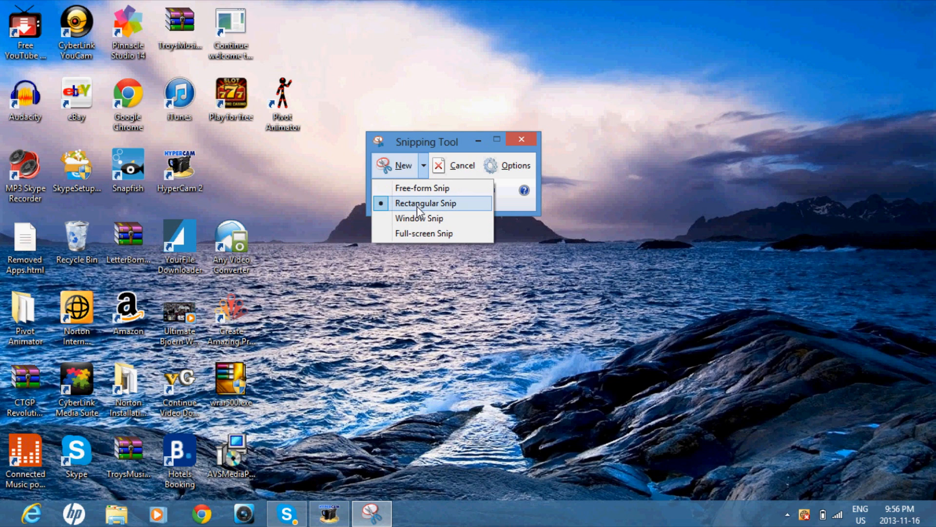
mouse_move(419, 233)
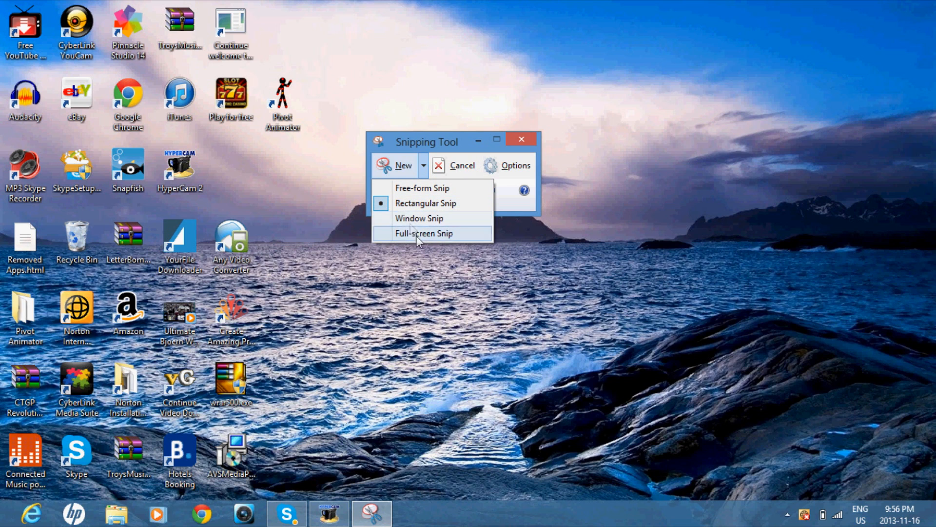
mouse_move(416, 203)
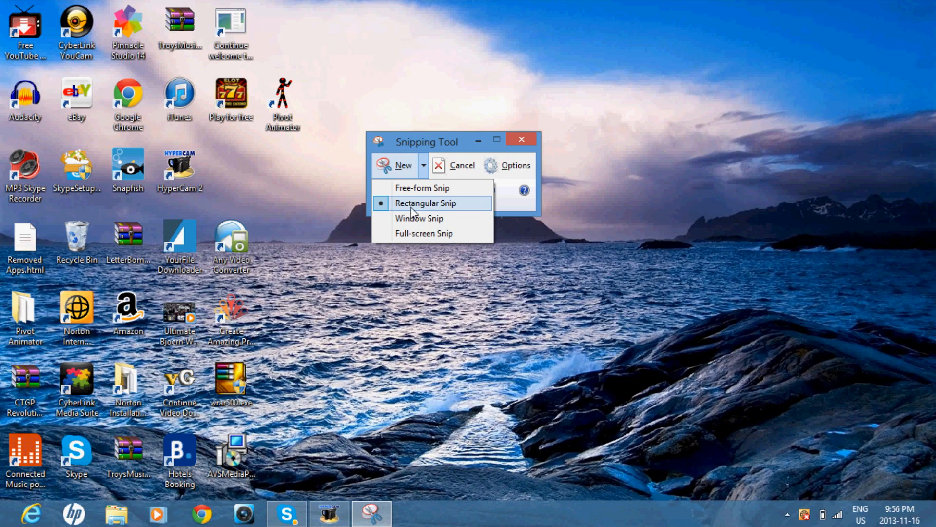
left_click(425, 202)
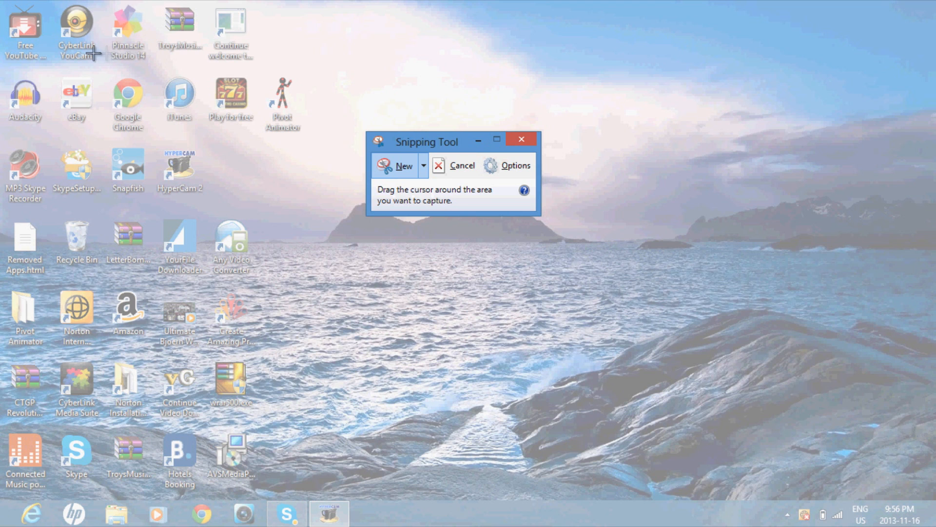
mouse_move(78, 48)
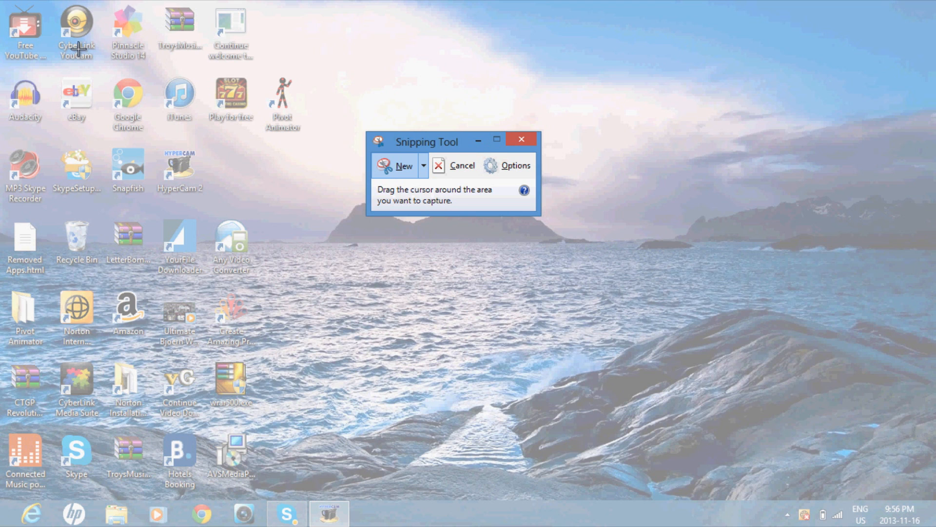
left_click_drag(76, 47, 450, 274)
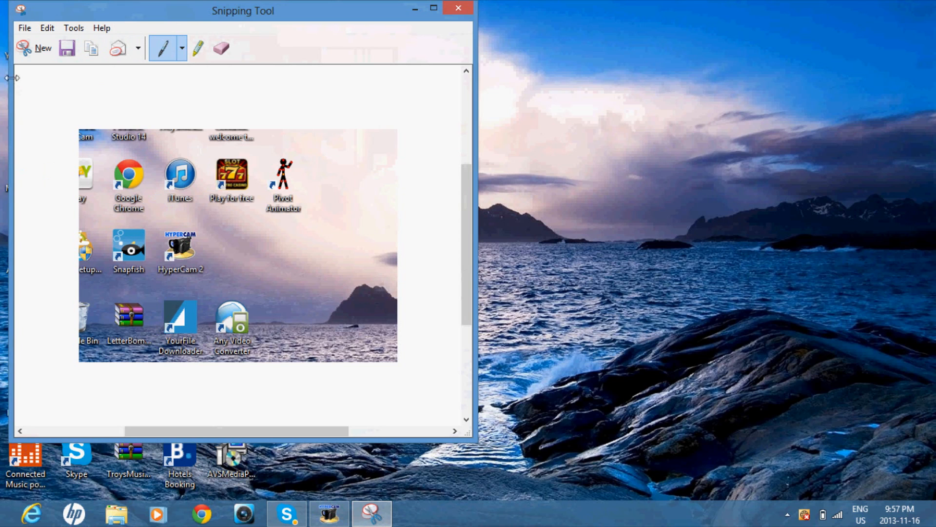
Save the snip as PNG file 'sdc' and close Snipping Tool
left_click(66, 48)
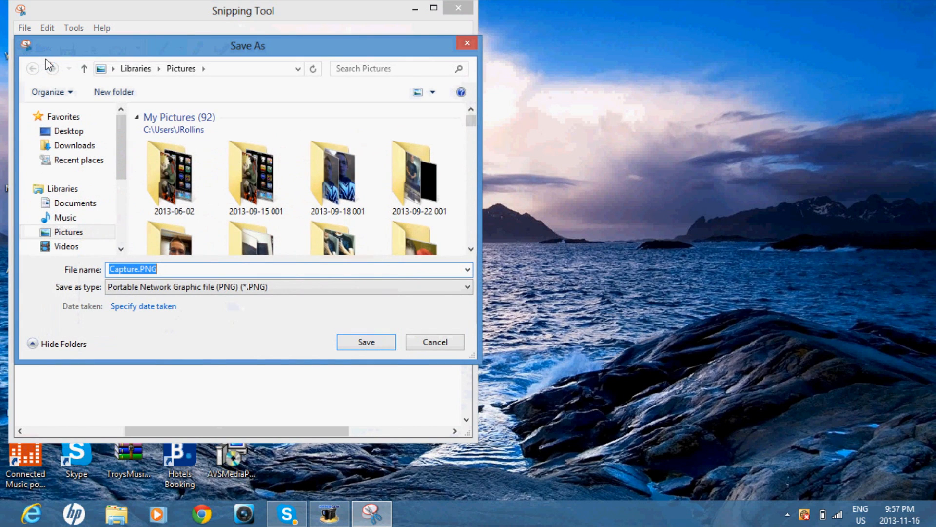
type("sdc")
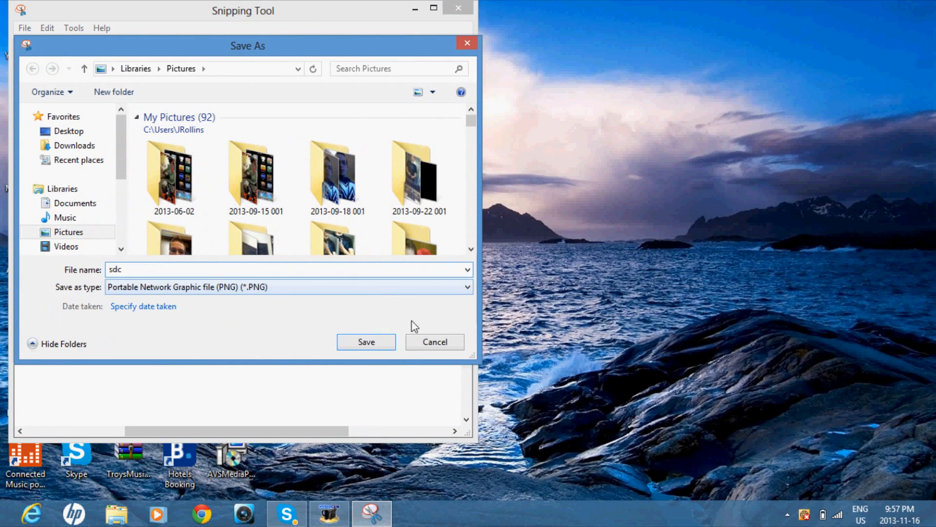
left_click(365, 342)
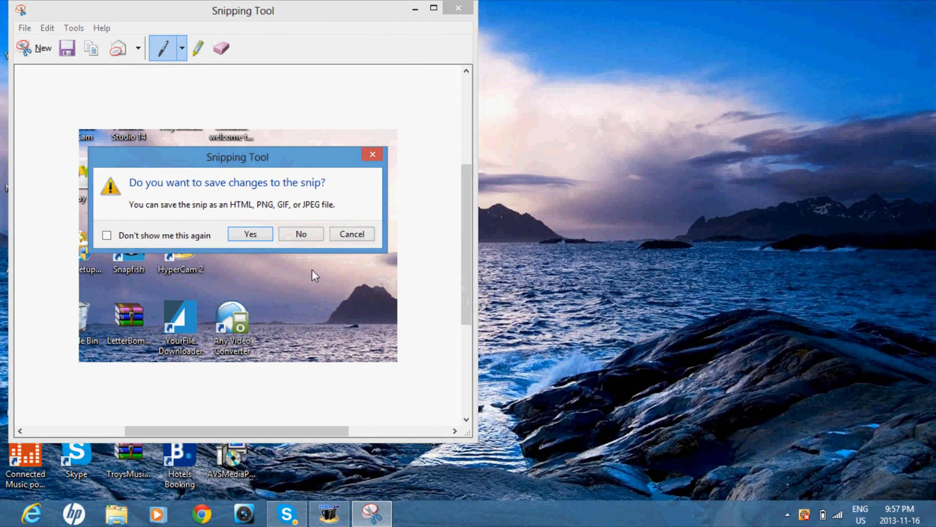
left_click(300, 234)
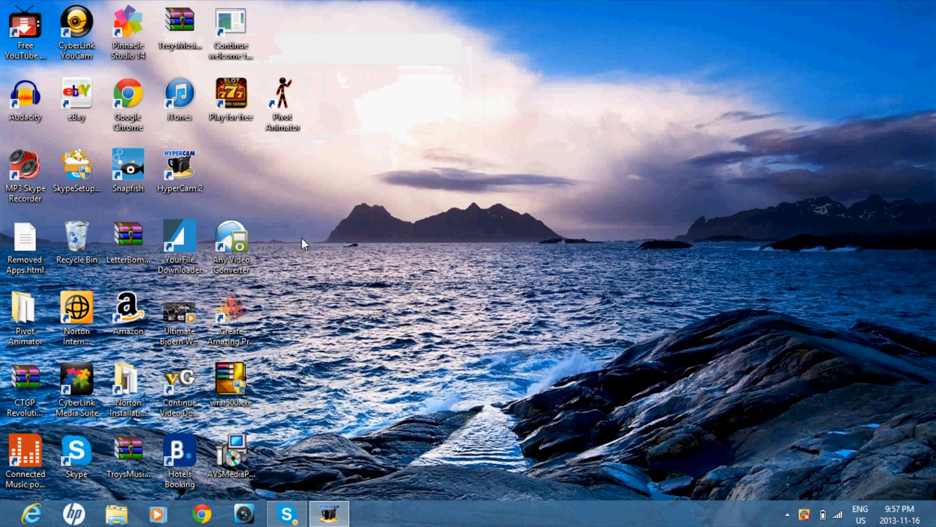
mouse_move(309, 448)
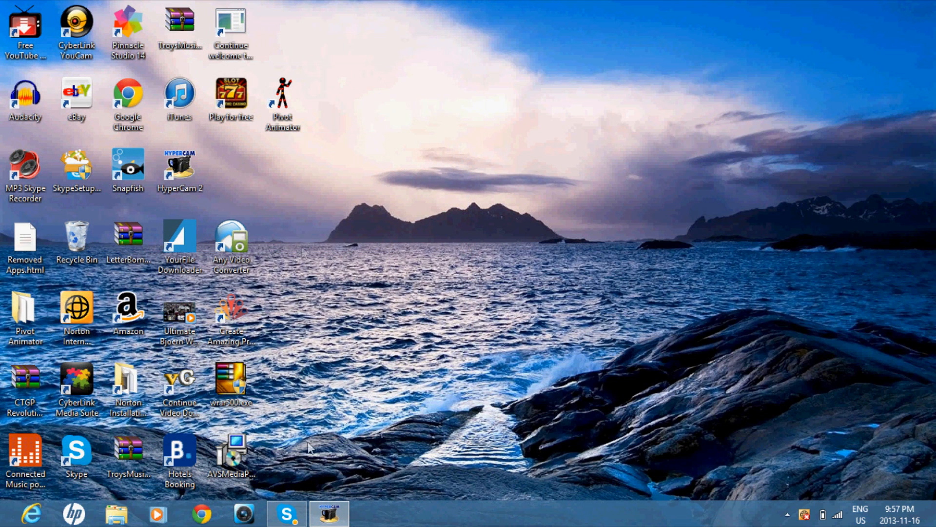